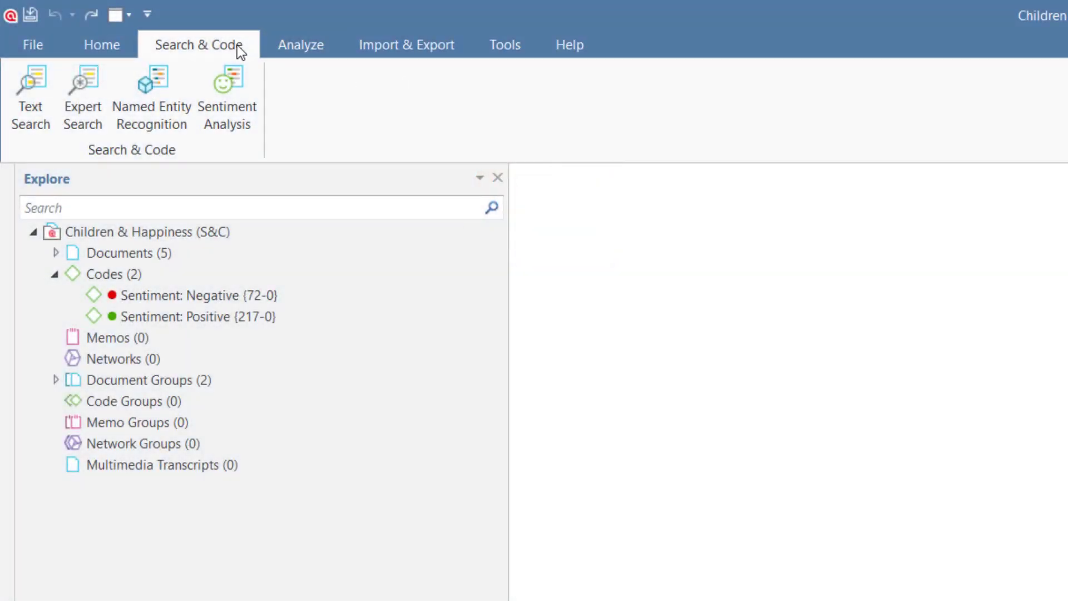
mouse_move(151, 95)
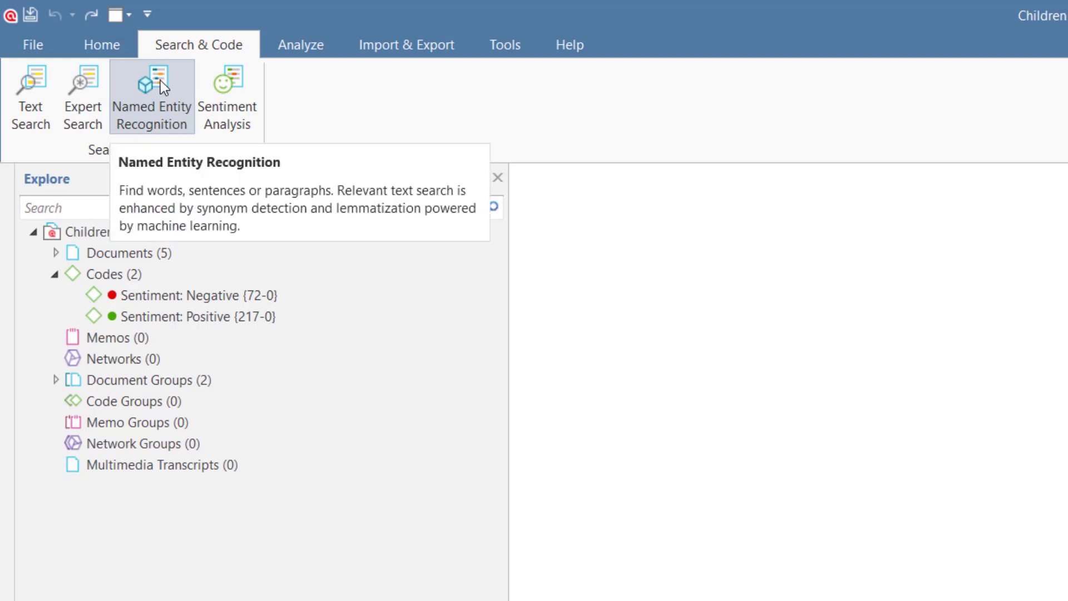
Run Named Entity Recognition on the 'online data' group's three documents and continue to query definition
click(152, 95)
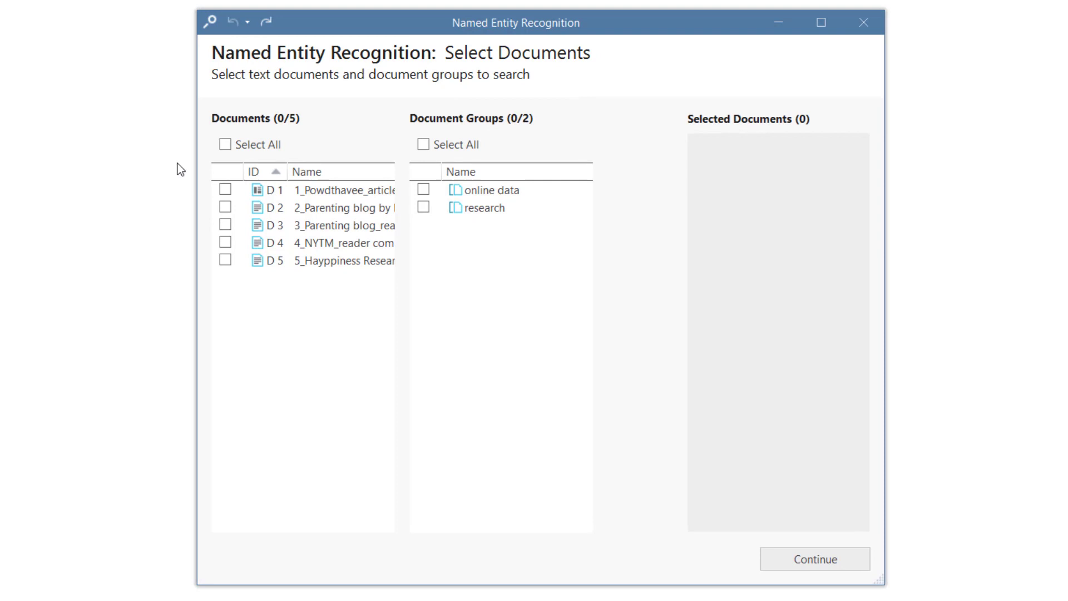
click(422, 189)
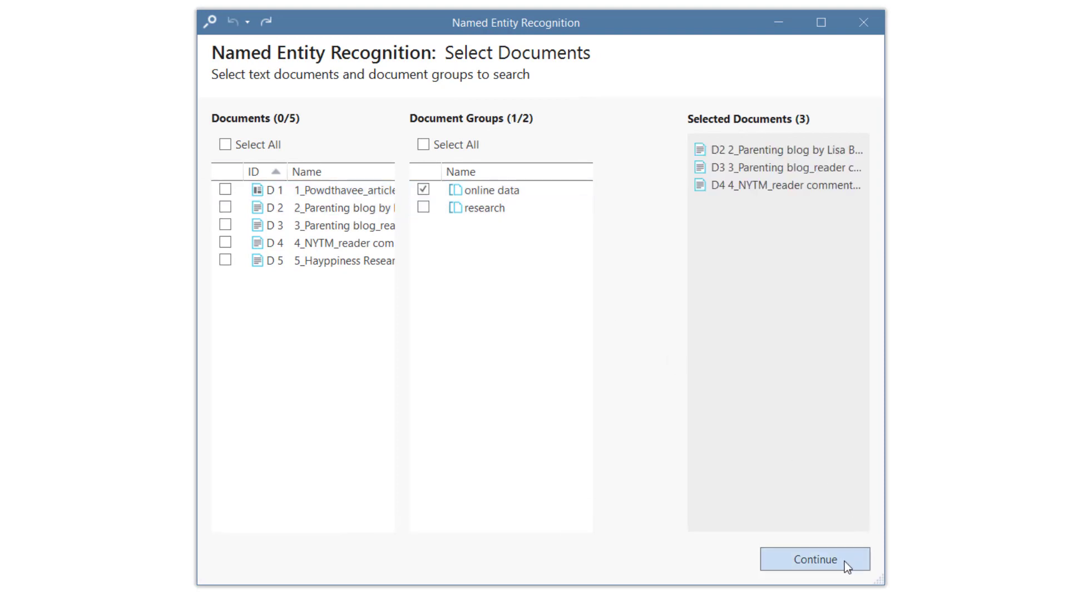
click(815, 559)
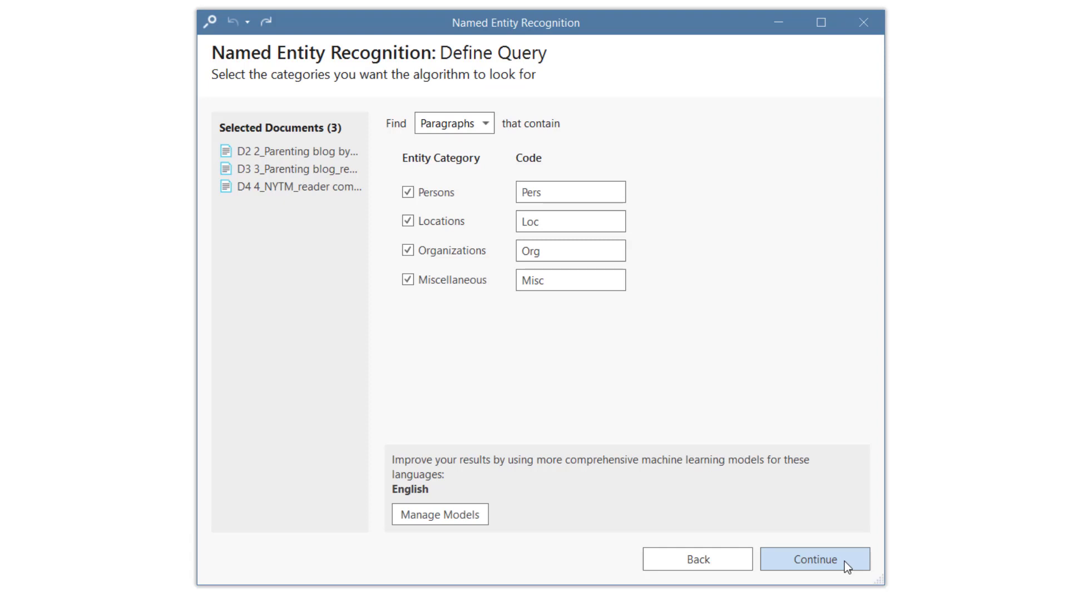
mouse_move(528, 154)
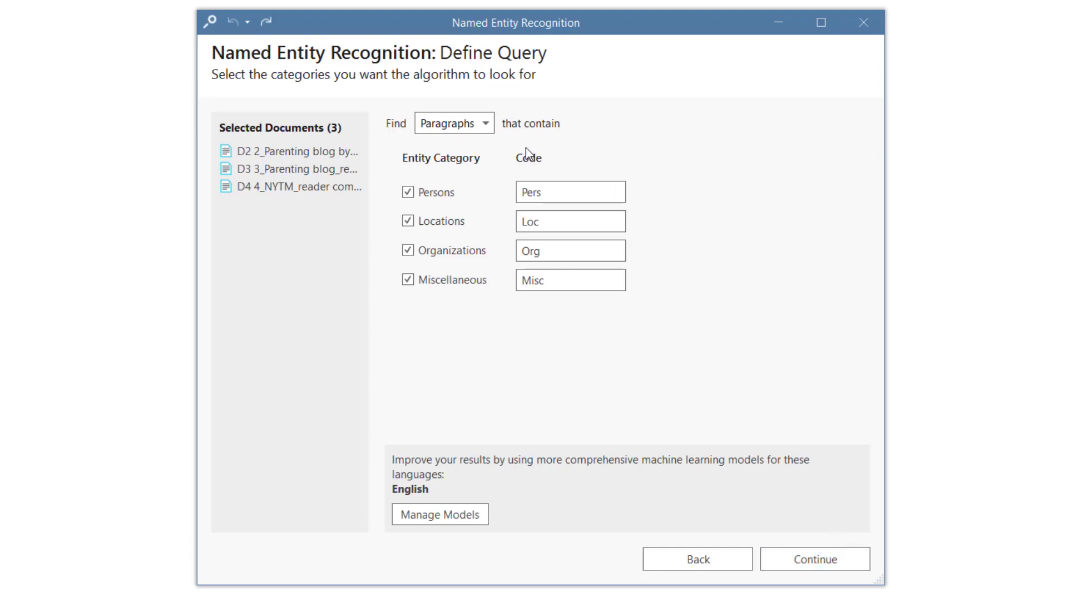
Set the query's Find option to Sentences and run the entity search
click(454, 124)
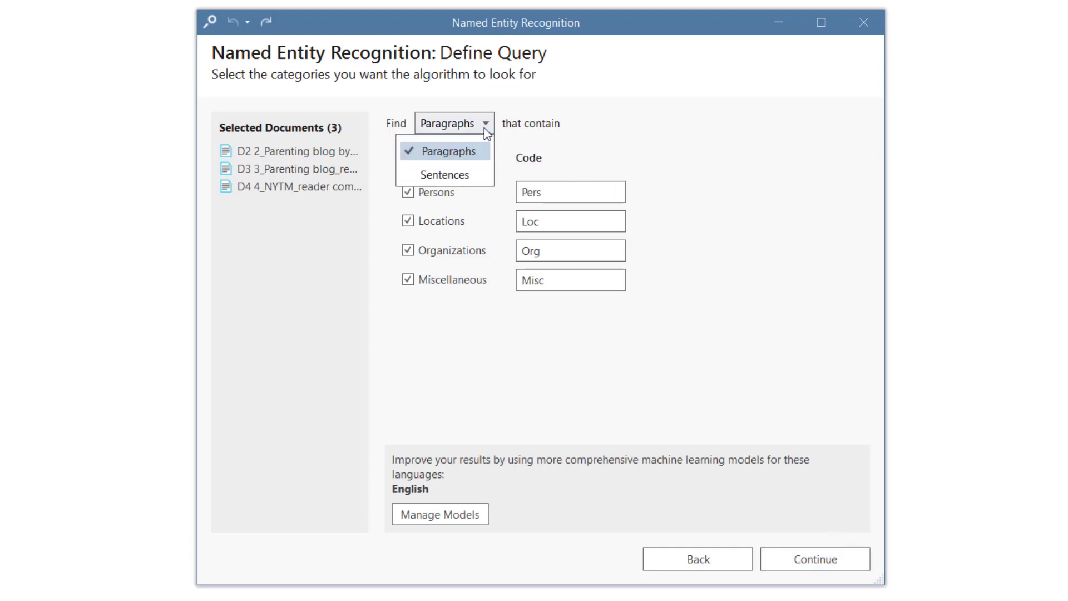
mouse_move(480, 146)
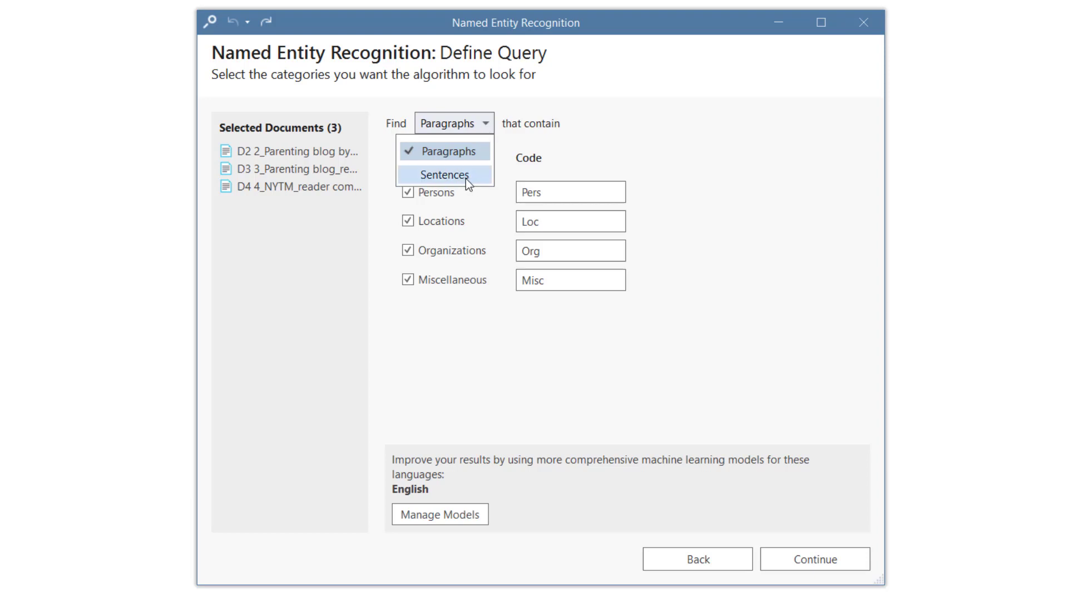
click(444, 174)
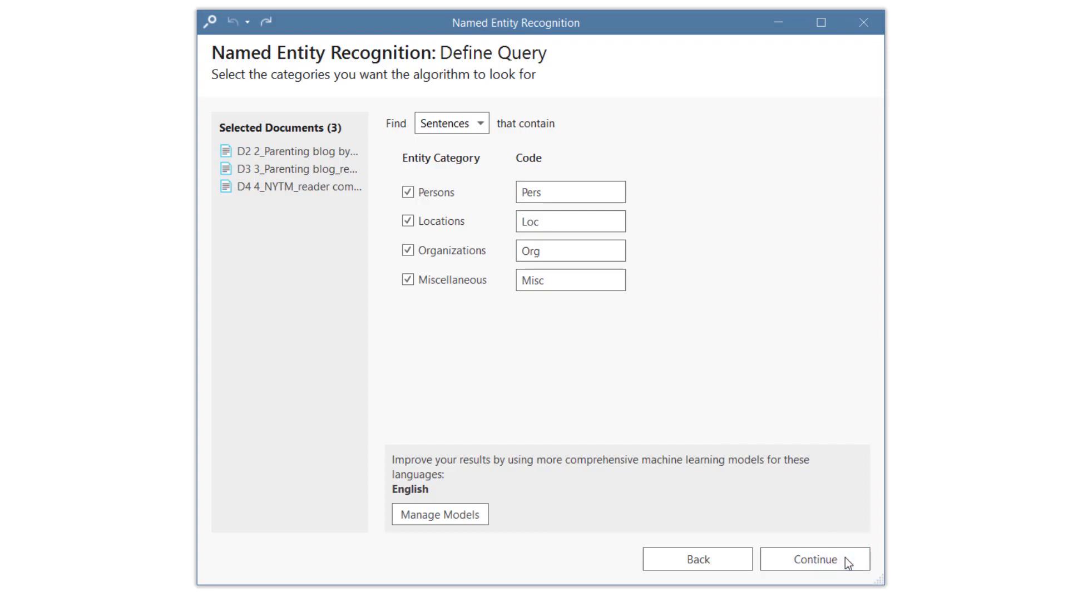
click(815, 558)
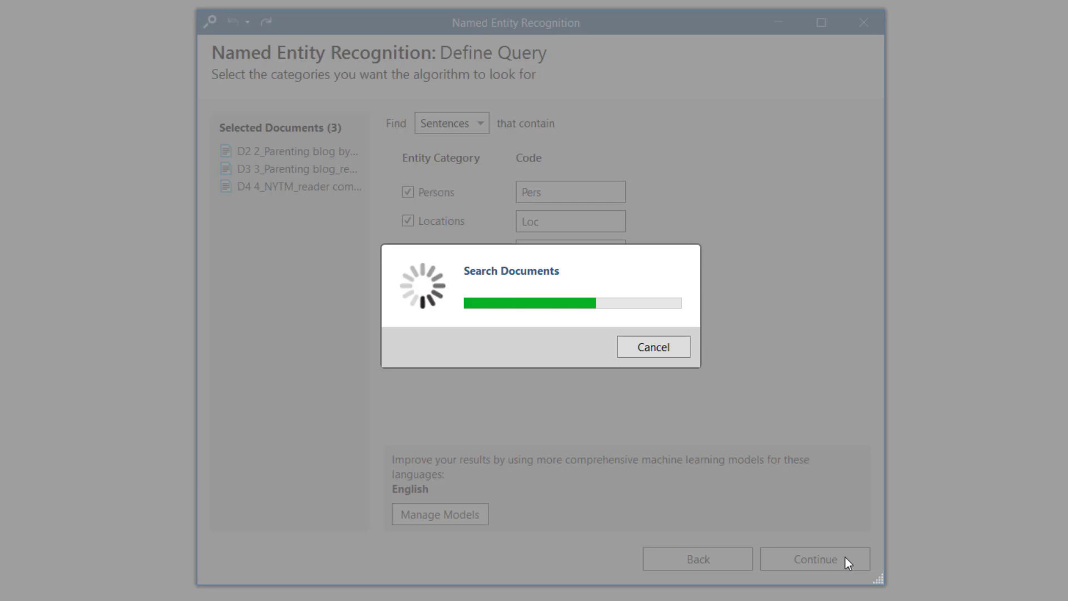
Open the search results and hide the Location and Organization entity categories
click(814, 559)
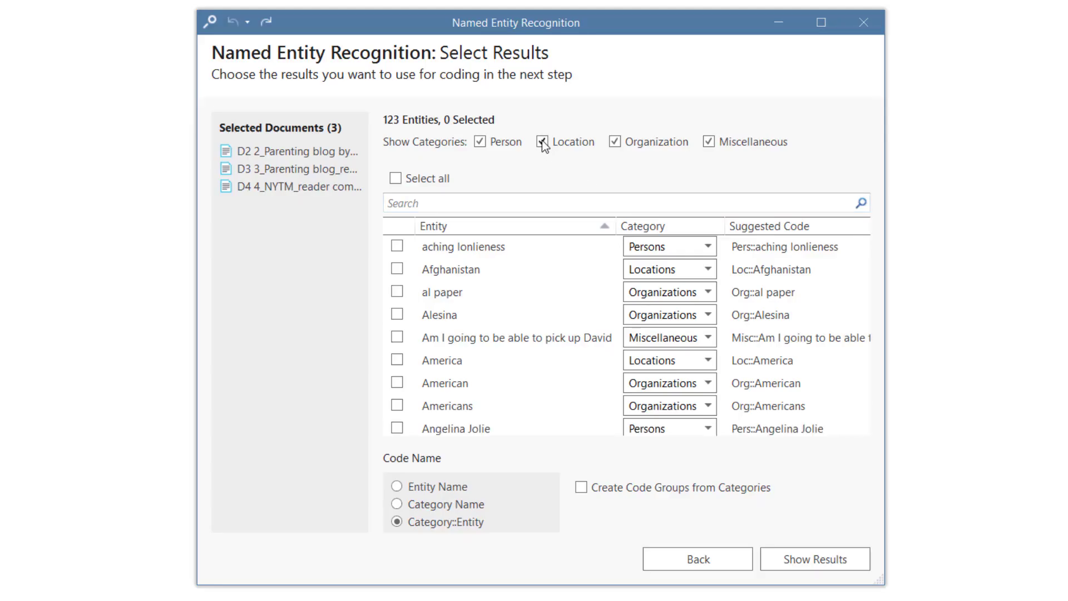
click(542, 141)
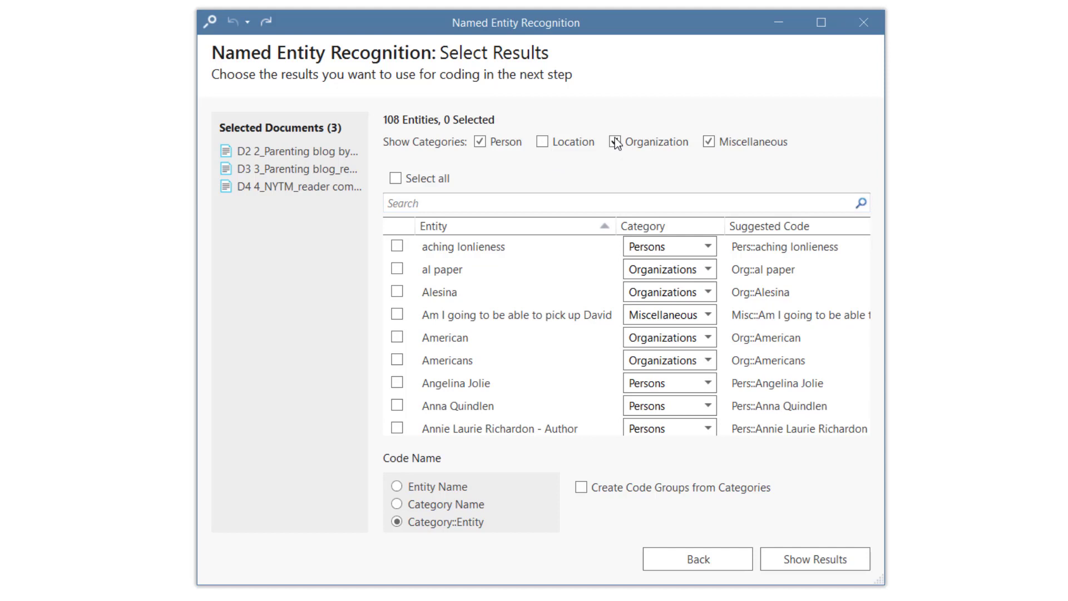
click(615, 140)
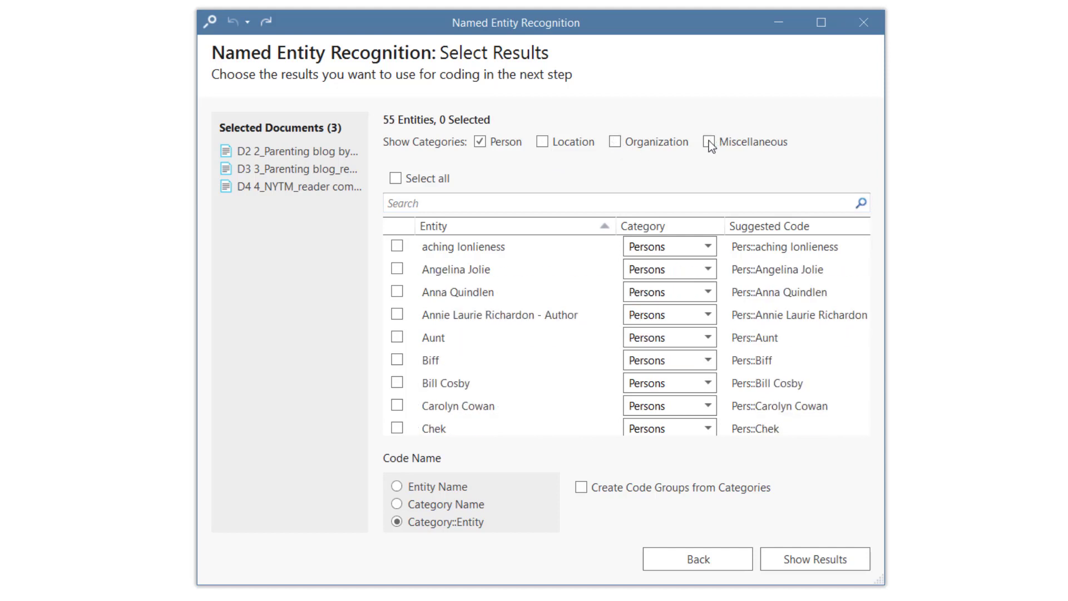
mouse_move(392, 180)
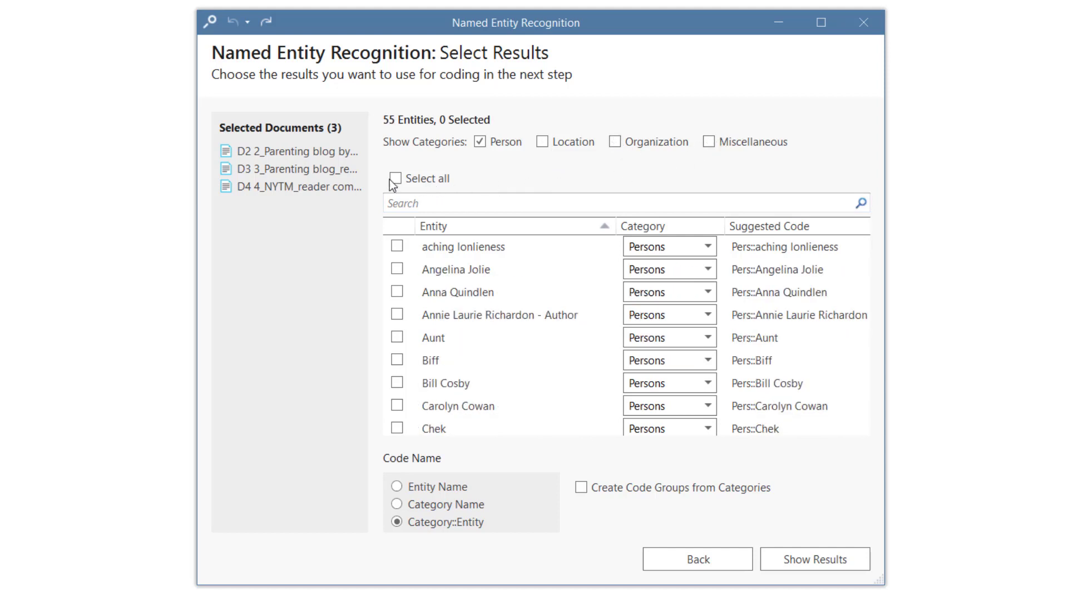
Select all person entities, then untick 'aching lonlieness' and 'Aunt'
click(395, 178)
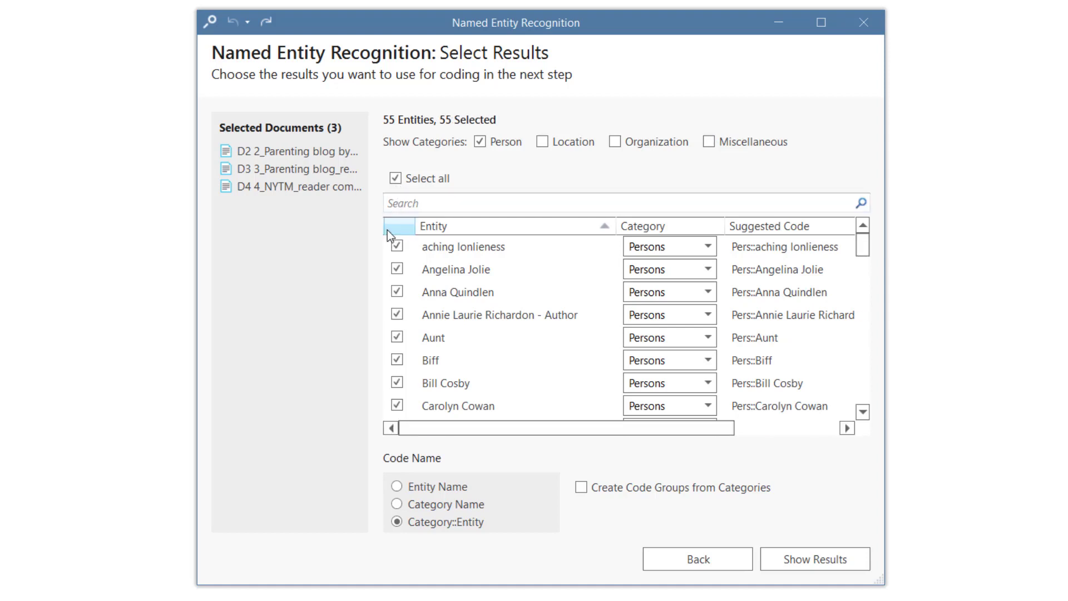
click(463, 247)
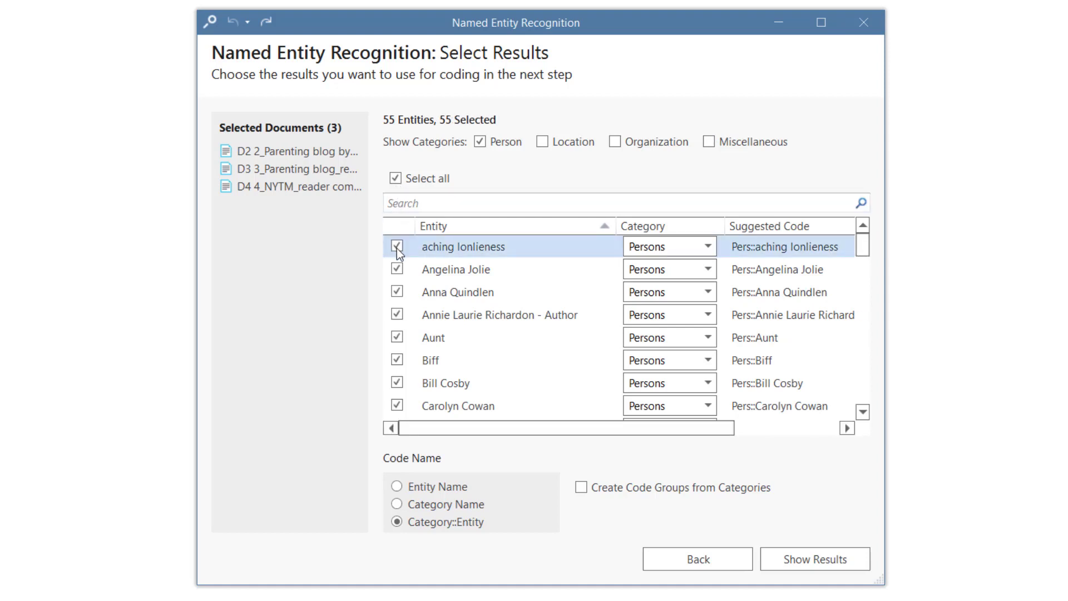
click(396, 246)
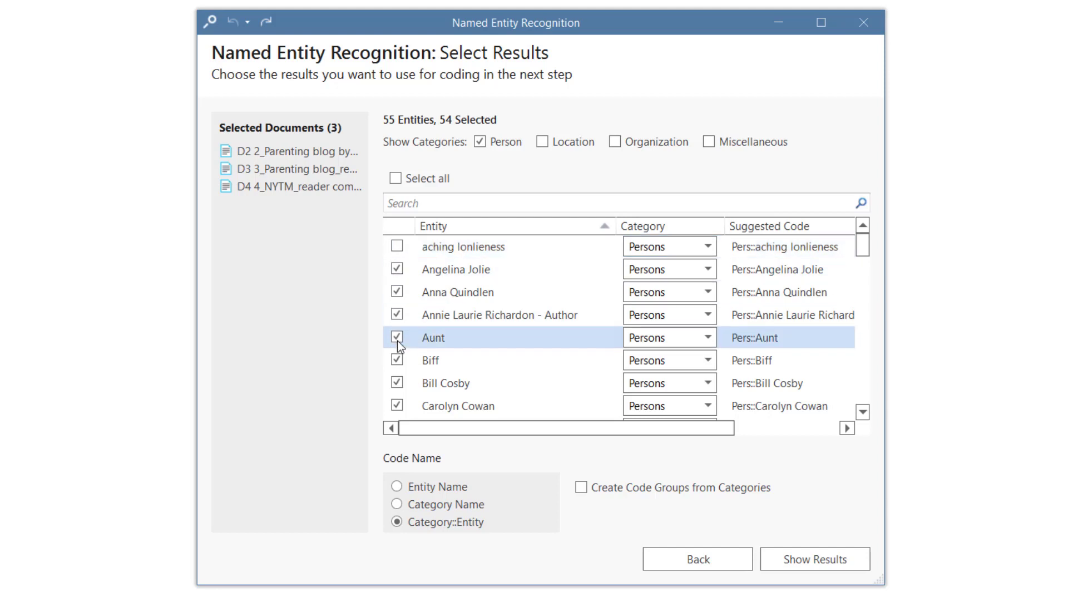
click(397, 337)
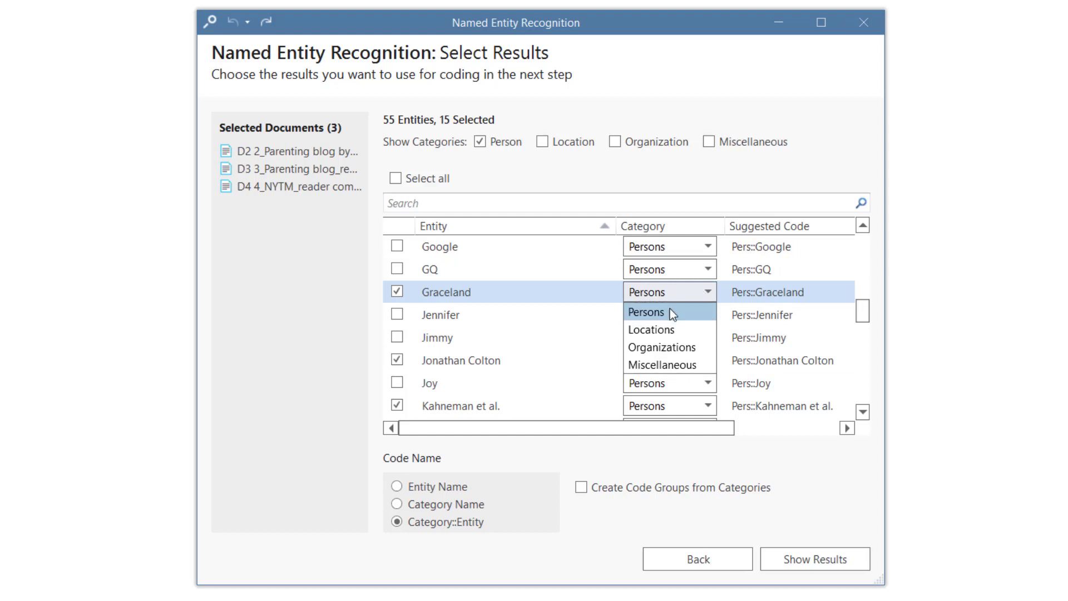
mouse_move(671, 330)
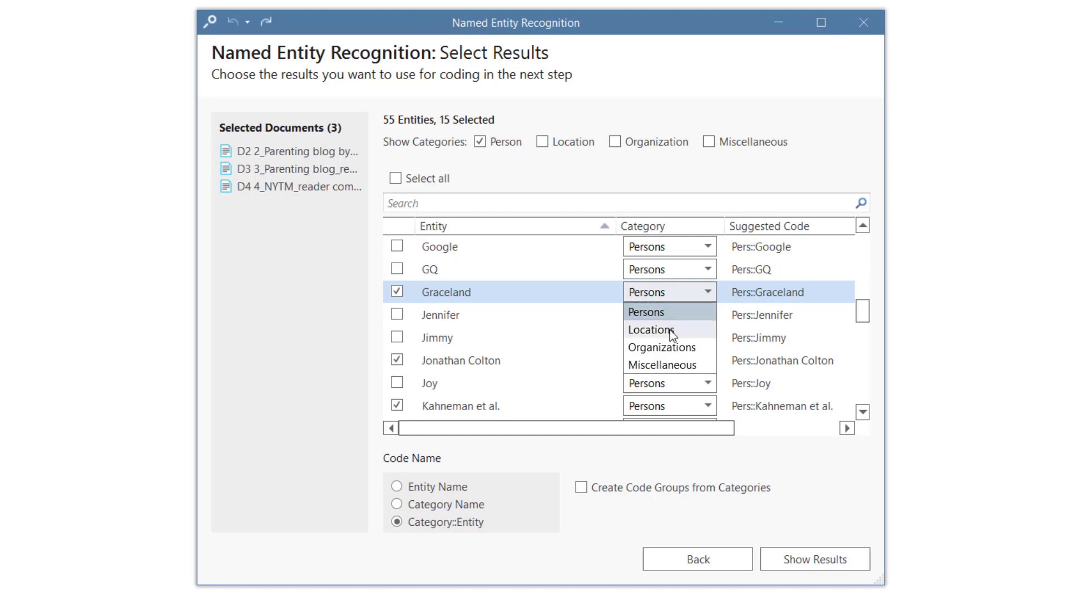
Change Graceland's category to Locations, enable code groups from categories, and show results
click(653, 330)
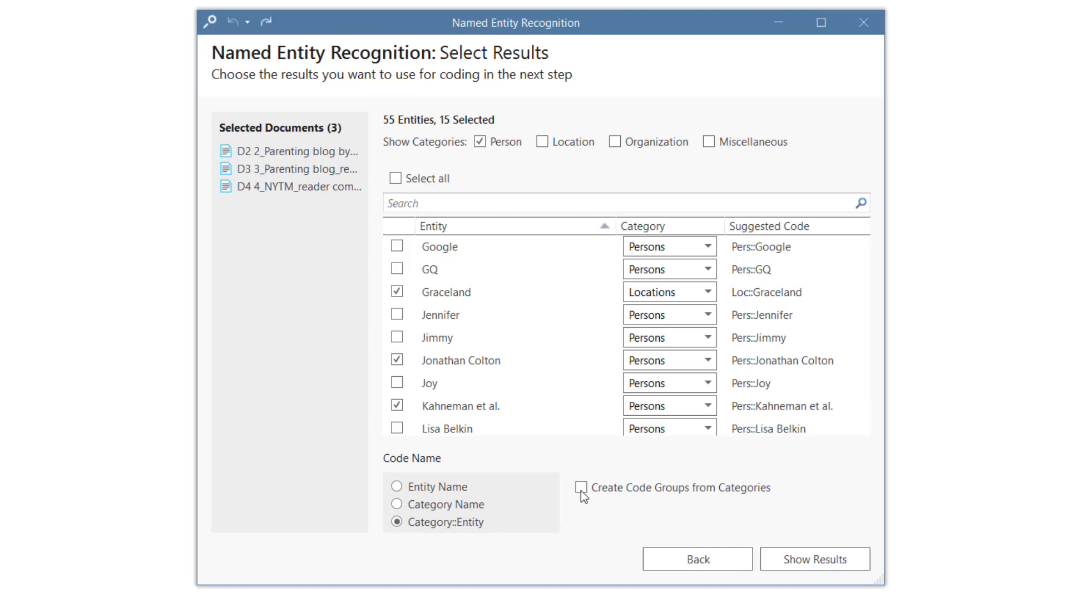
click(581, 487)
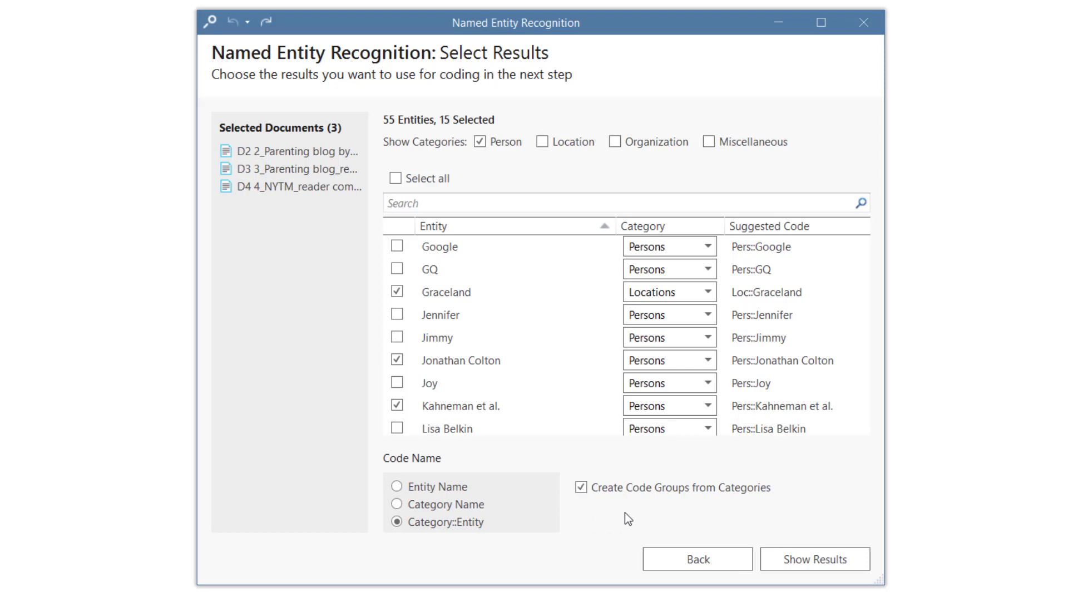
click(814, 558)
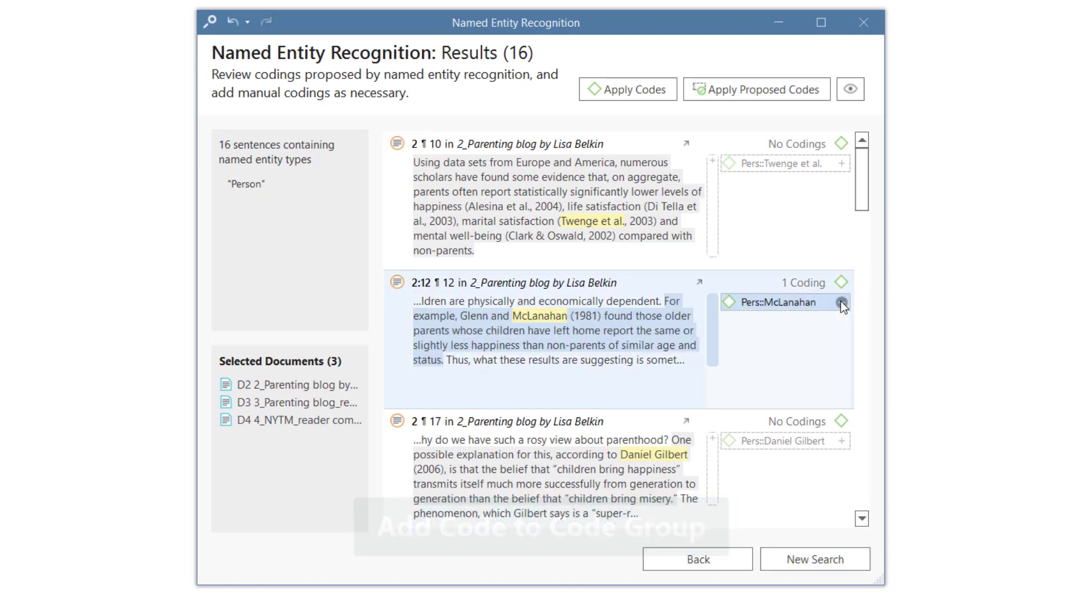
Accept the McLanahan coding, apply all proposed codes, and go back to entity selection
click(756, 89)
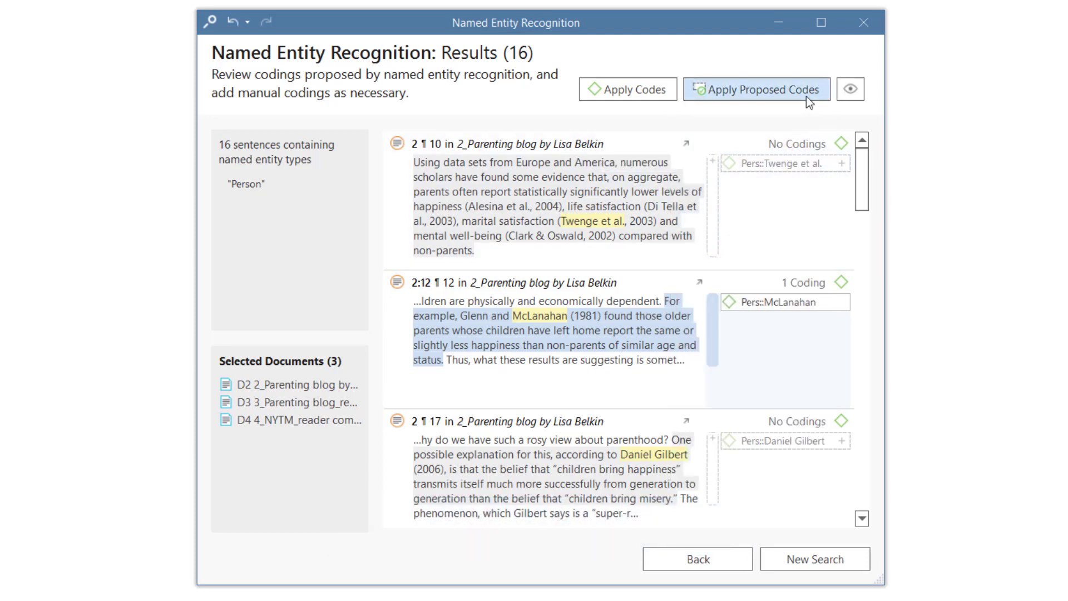
click(758, 89)
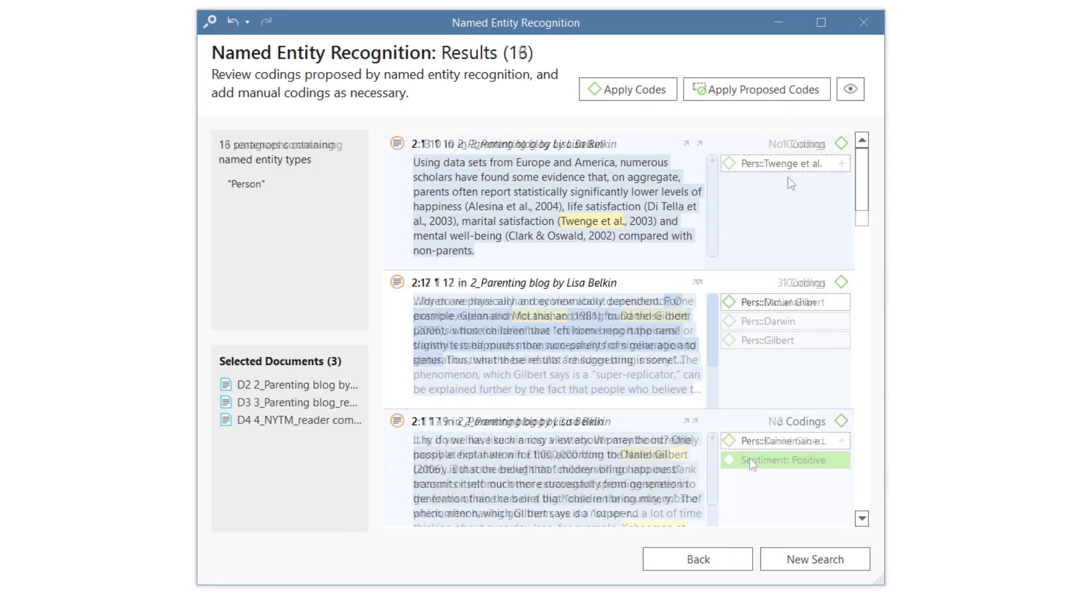
click(697, 558)
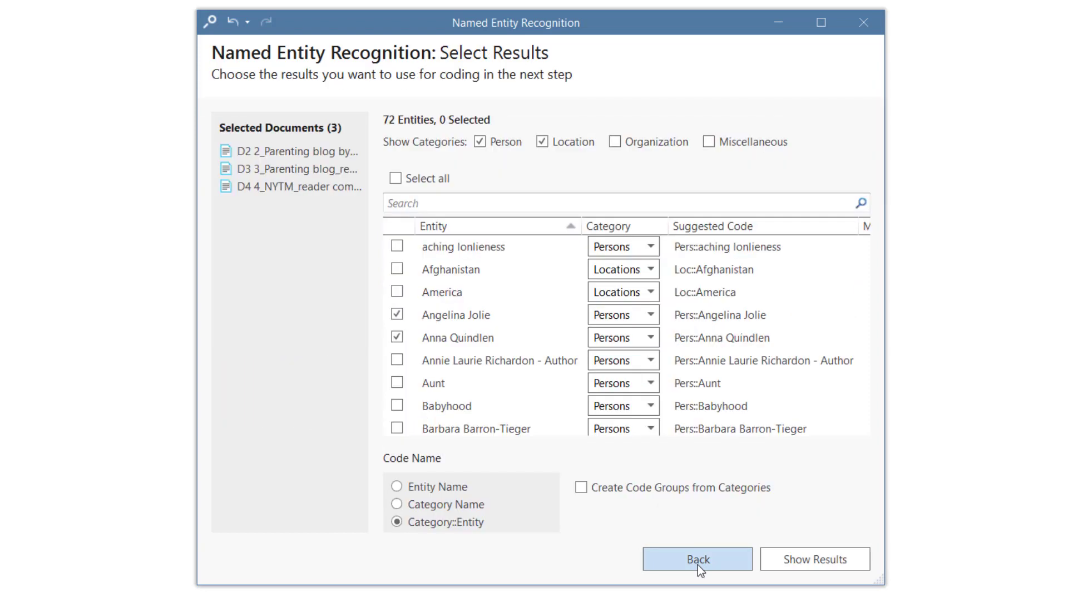